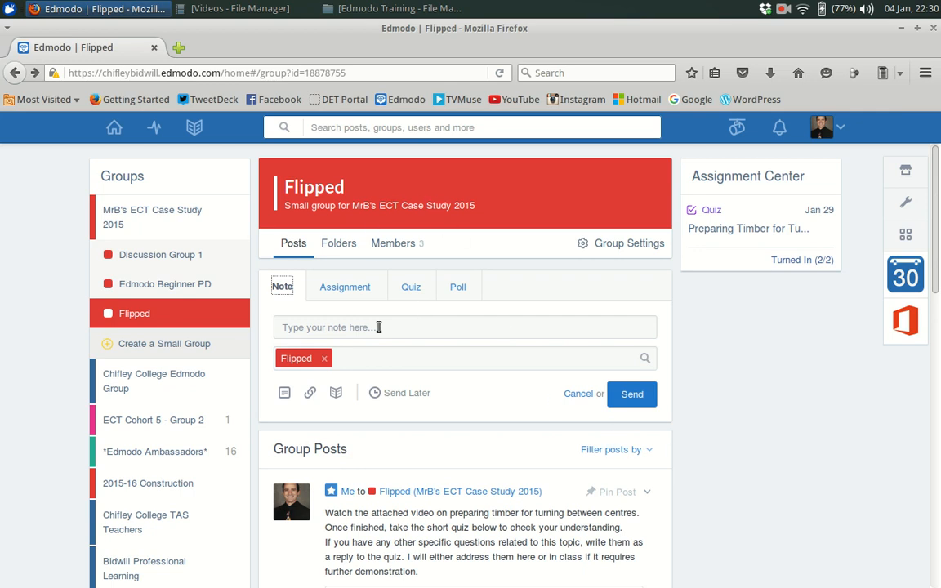
Scroll the Flipped group feed to the video post and open the preparing_timber.mp4 attachment.
{"action": "scroll", "scroll_direction": "down", "scroll_amount": 3}
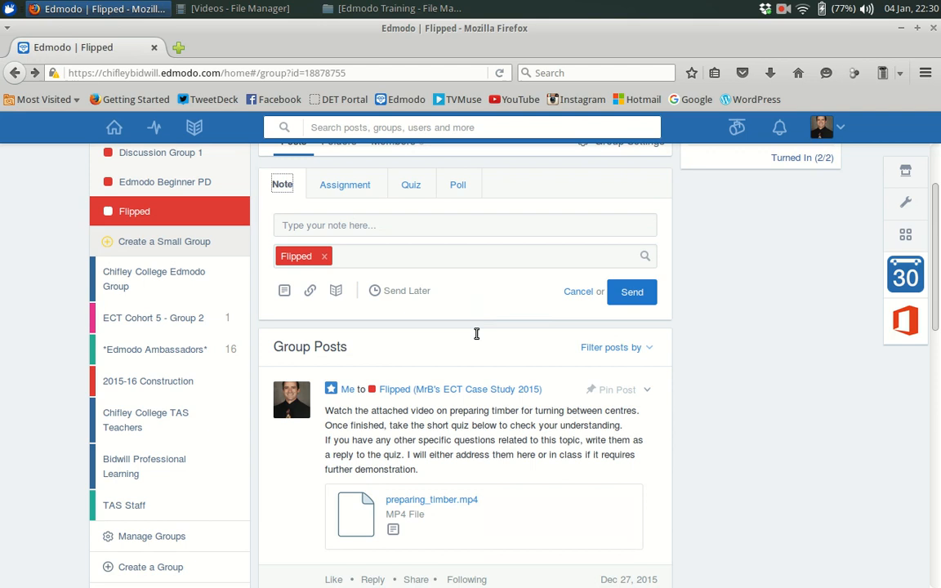
{"action": "scroll", "scroll_direction": "down", "scroll_amount": 3}
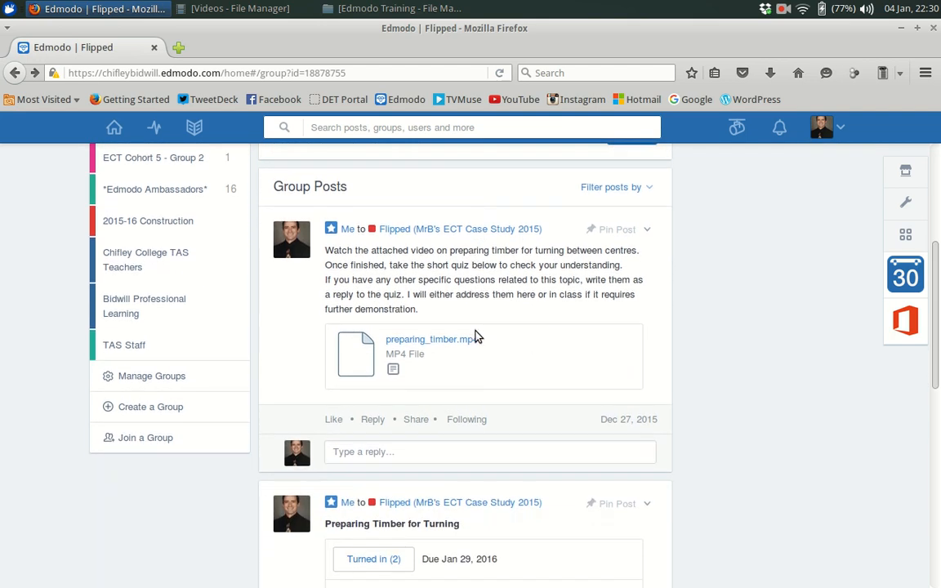
{"action": "scroll", "scroll_direction": "down", "scroll_amount": 3}
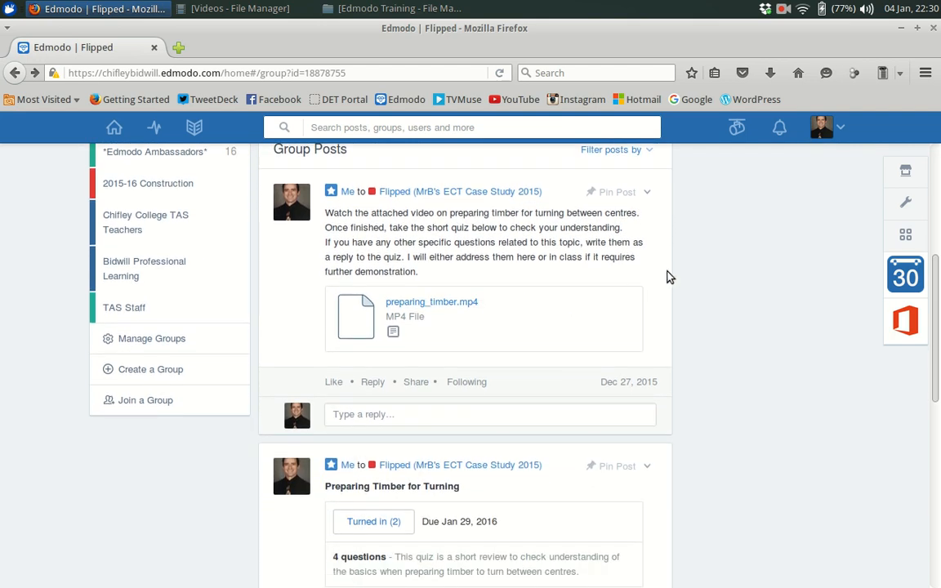
{"action": "mouse_move", "coordinate": [472, 326]}
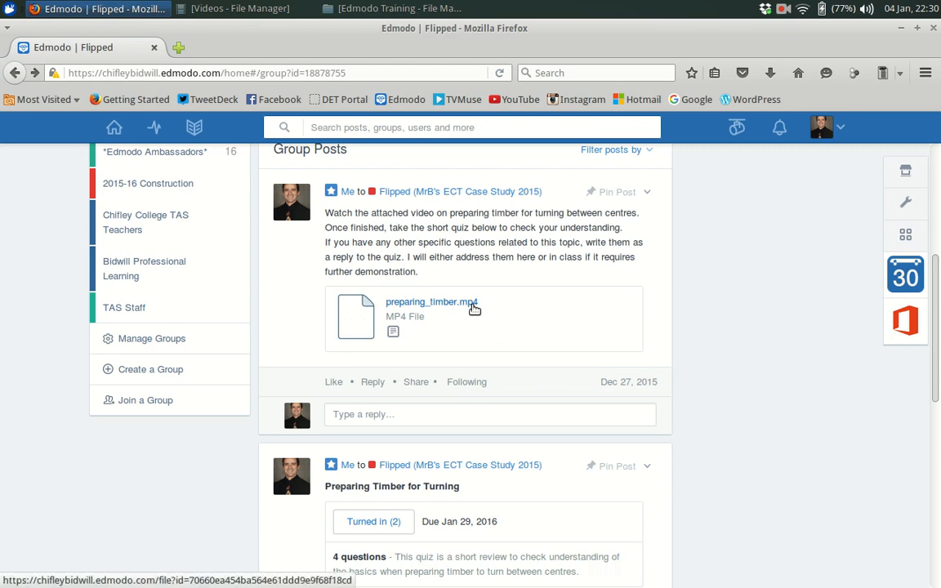
{"action": "scroll", "scroll_direction": "down", "scroll_amount": 3}
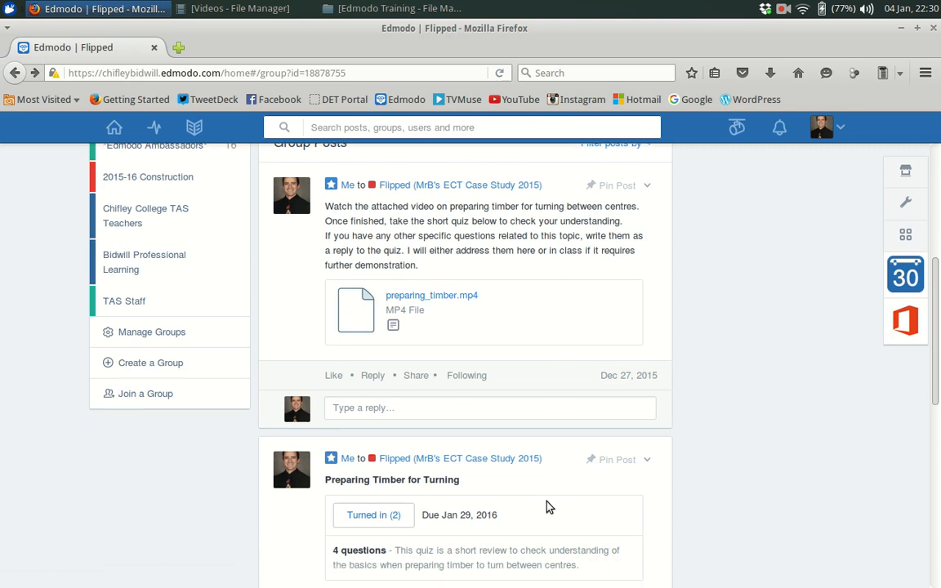
{"action": "scroll", "scroll_direction": "down", "scroll_amount": 3}
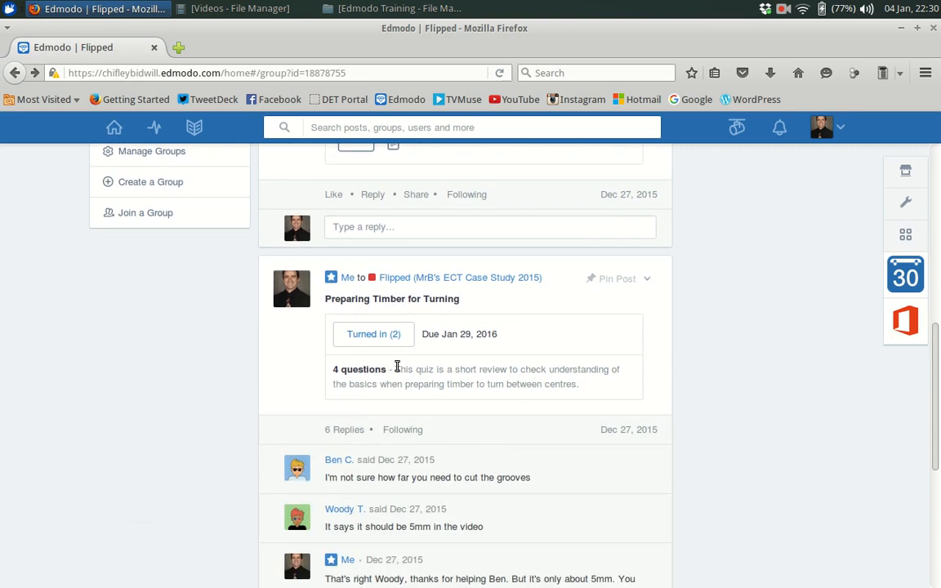
{"action": "mouse_move", "coordinate": [447, 404]}
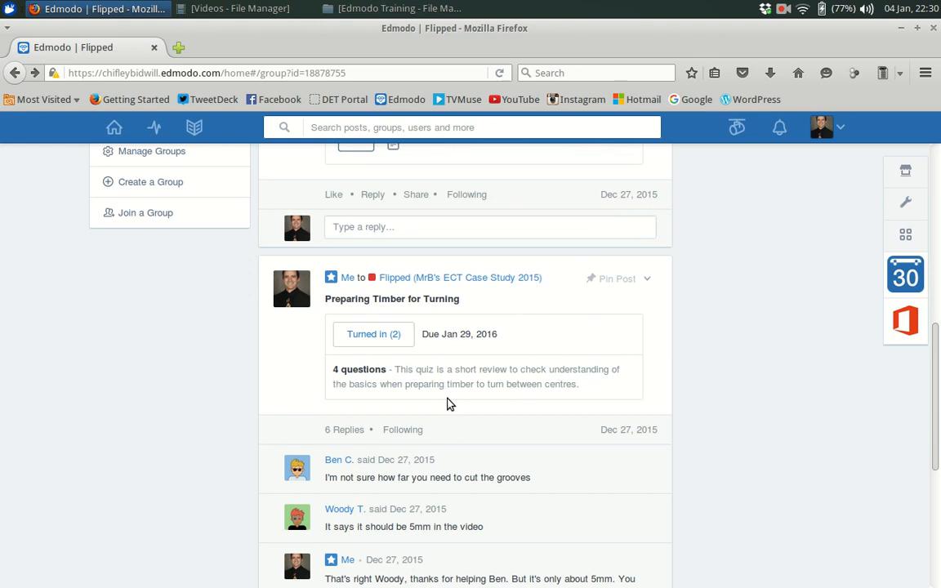
{"action": "scroll", "scroll_direction": "up", "scroll_amount": 3}
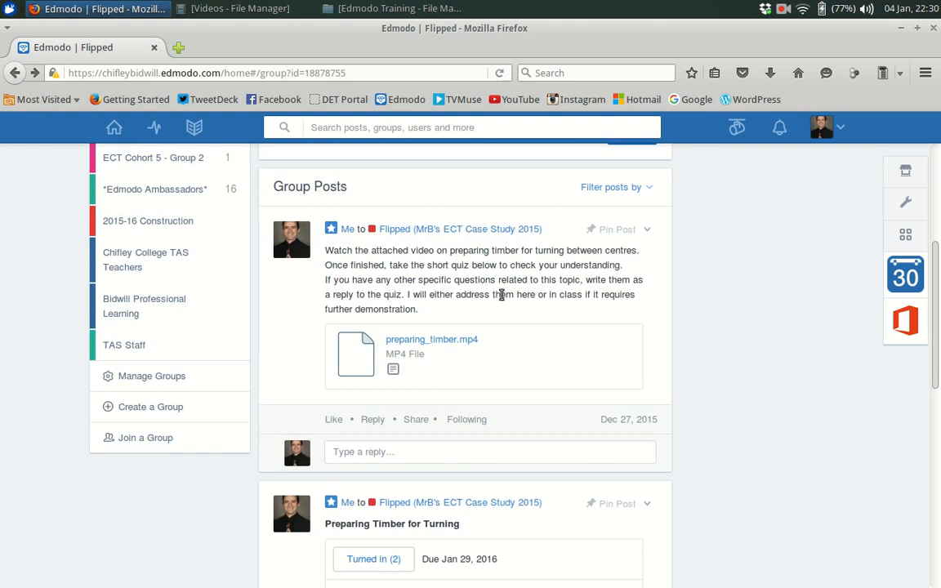
{"action": "scroll", "scroll_direction": "down", "scroll_amount": 3}
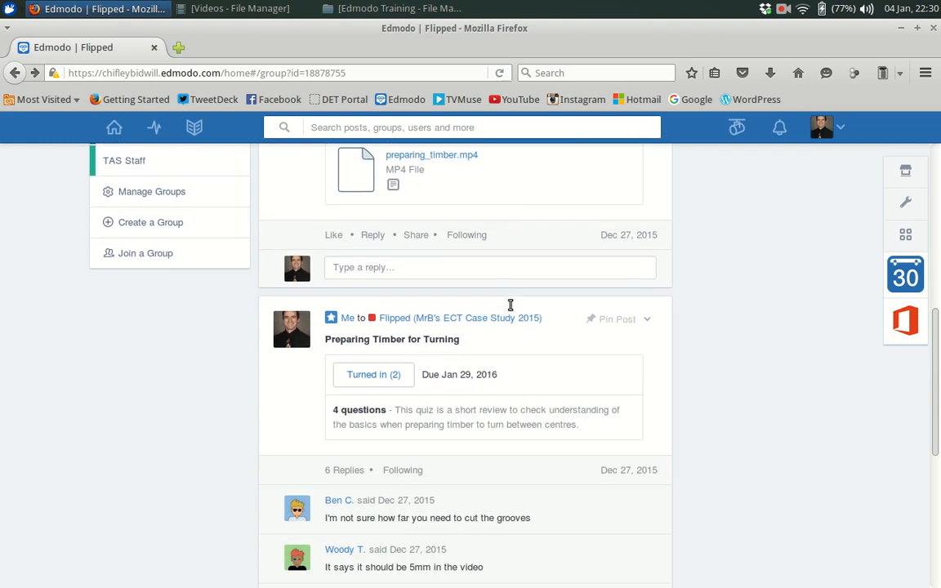
{"action": "scroll", "scroll_direction": "down", "scroll_amount": 3}
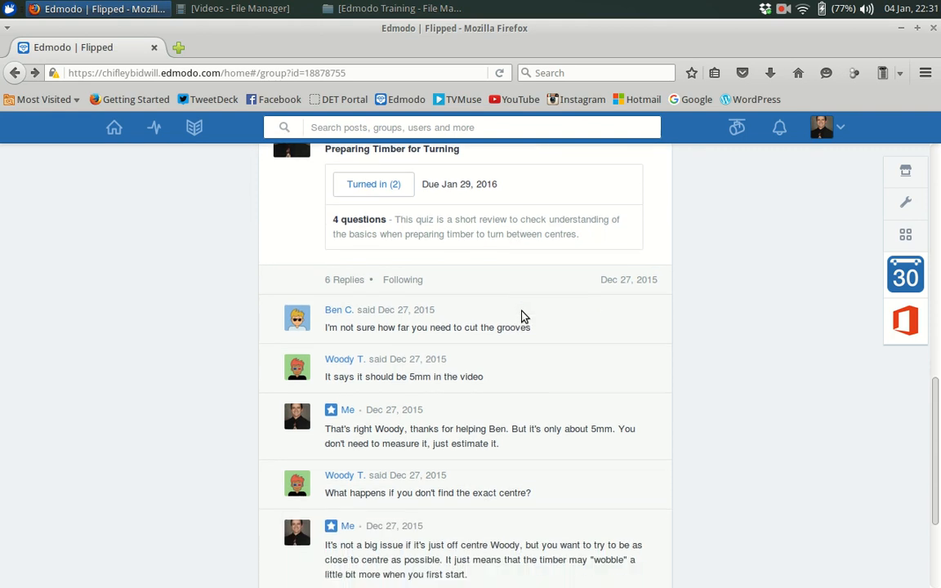
{"action": "mouse_move", "coordinate": [478, 330]}
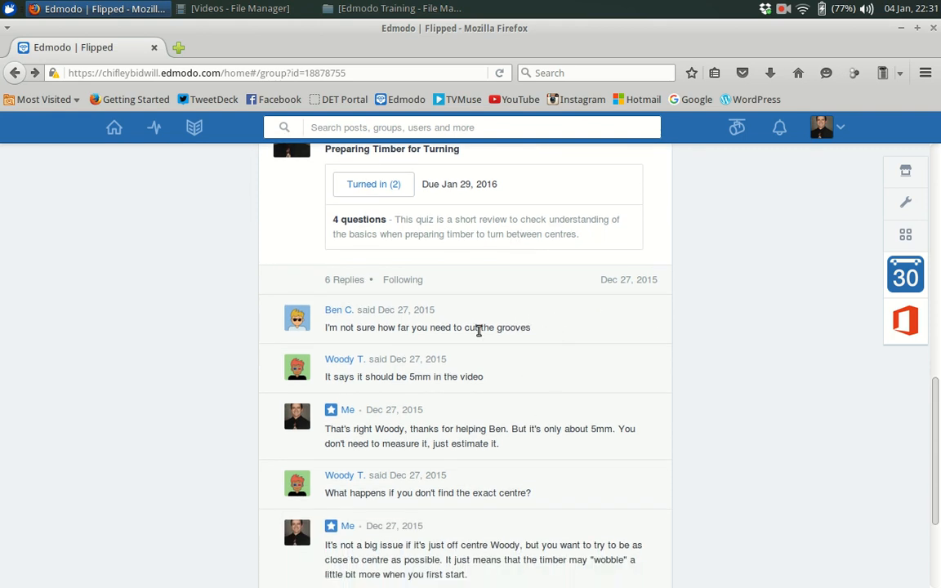
{"action": "mouse_move", "coordinate": [543, 374]}
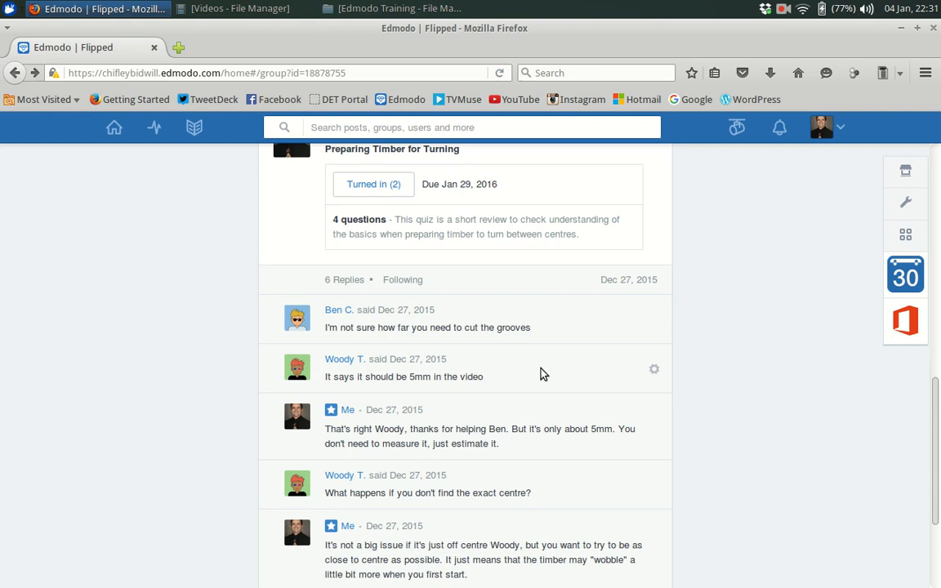
{"action": "scroll", "scroll_direction": "down", "scroll_amount": 3}
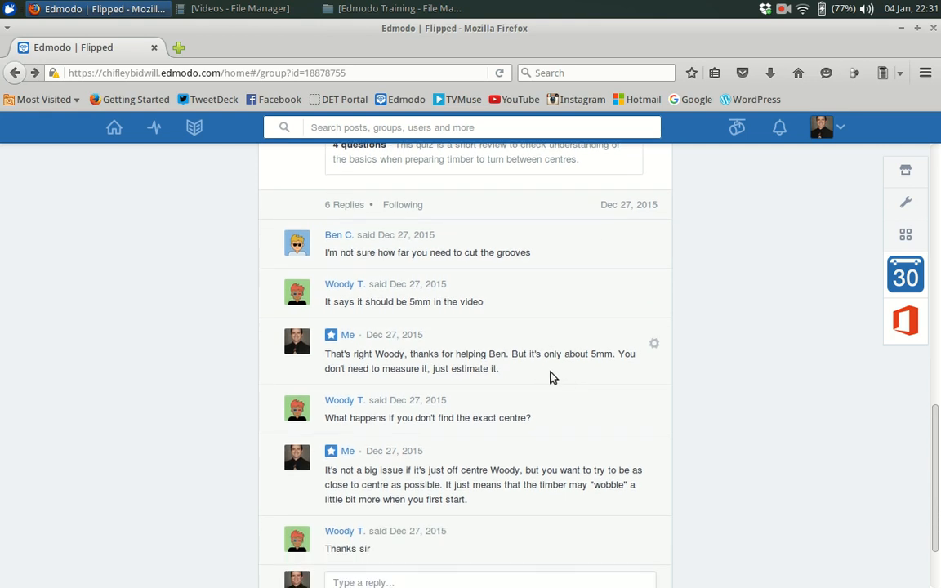
{"action": "mouse_move", "coordinate": [562, 372]}
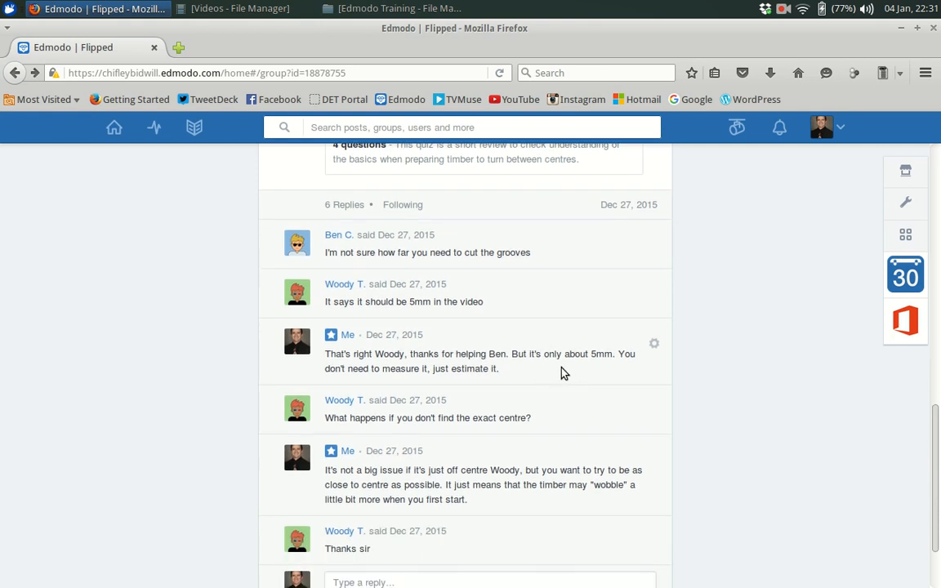
{"action": "mouse_move", "coordinate": [529, 431]}
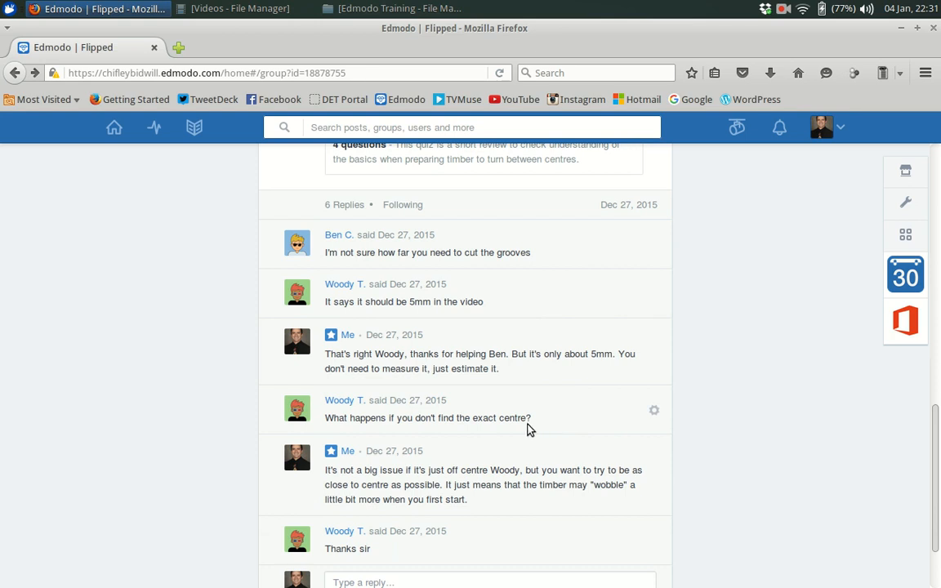
{"action": "mouse_move", "coordinate": [536, 431]}
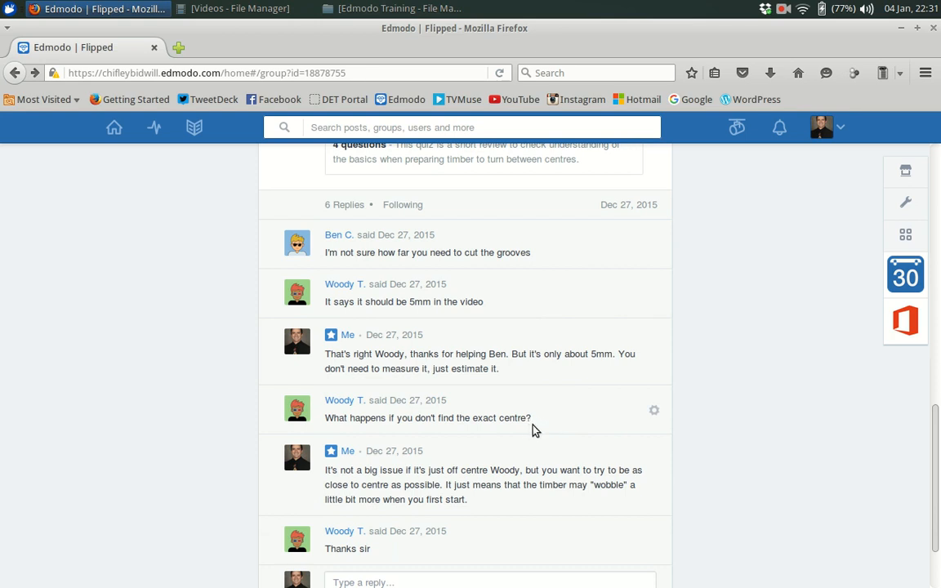
{"action": "mouse_move", "coordinate": [539, 468]}
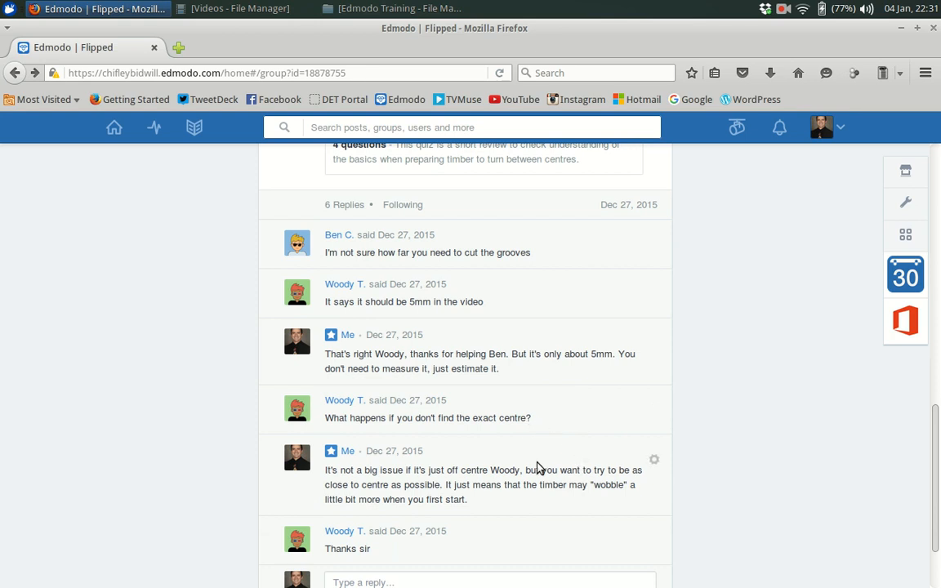
{"action": "mouse_move", "coordinate": [525, 491]}
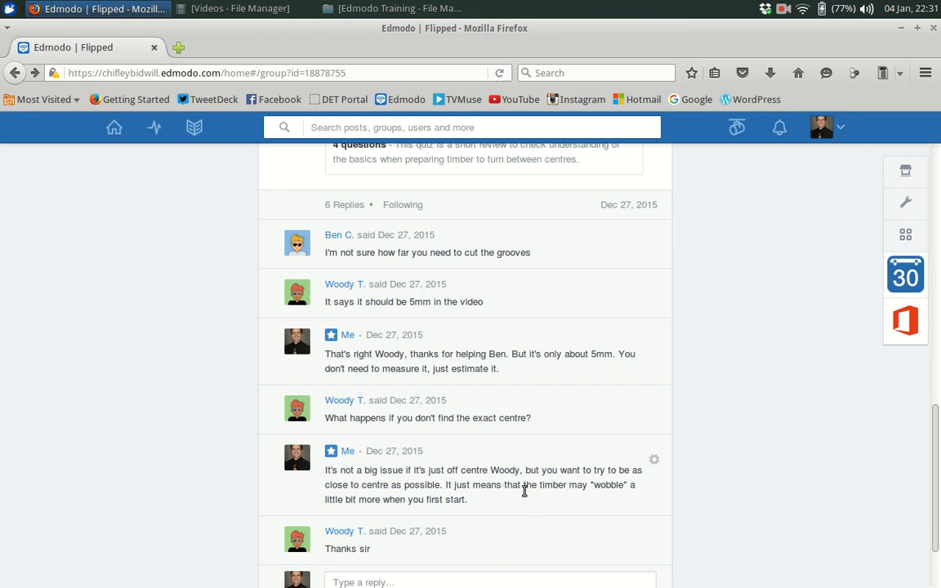
{"action": "mouse_move", "coordinate": [533, 506]}
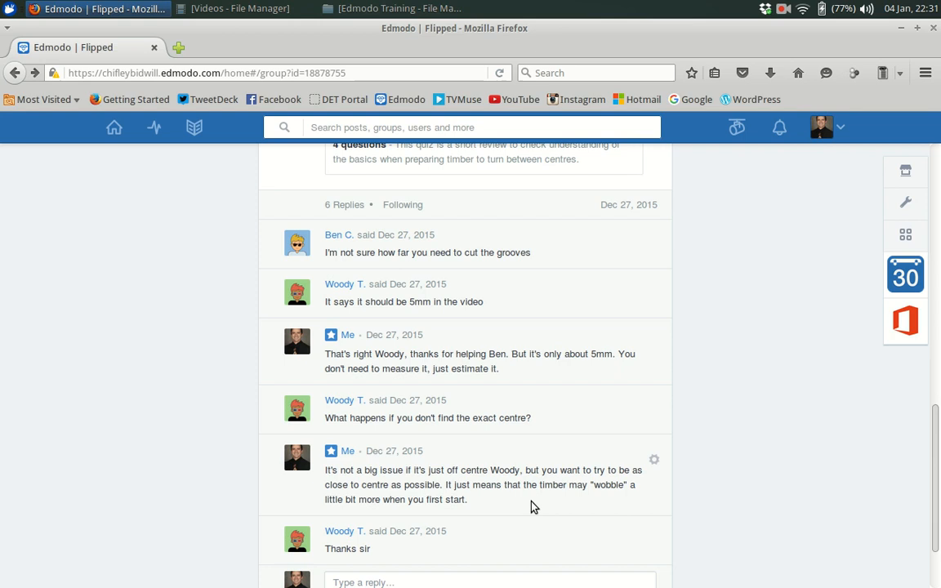
{"action": "scroll", "scroll_direction": "up", "scroll_amount": 3}
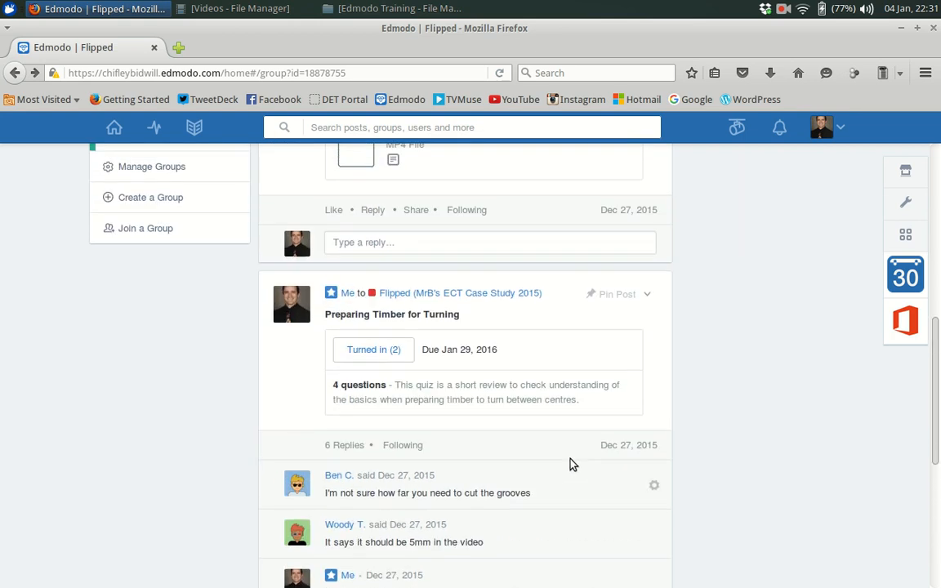
{"action": "scroll", "scroll_direction": "up", "scroll_amount": 3}
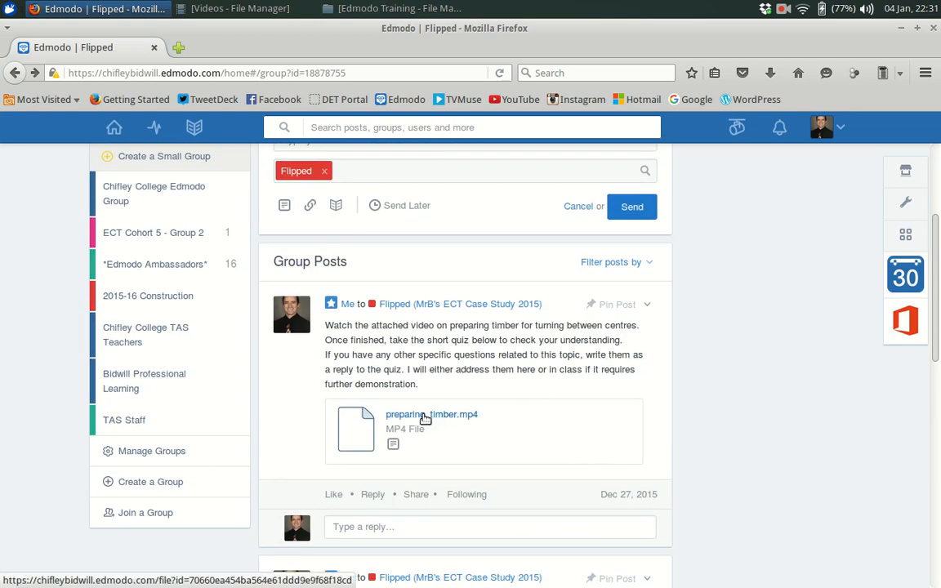
{"action": "mouse_move", "coordinate": [438, 419]}
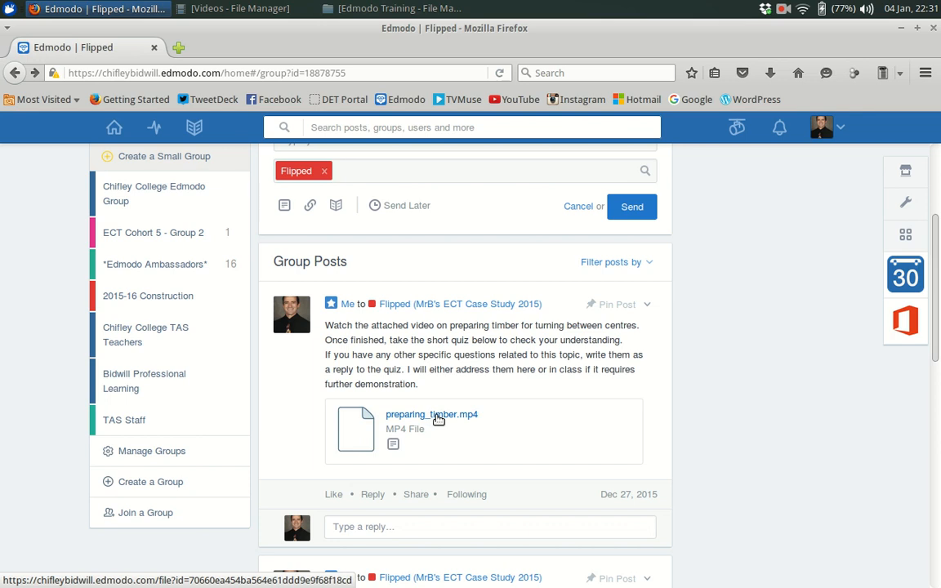
{"action": "scroll", "scroll_direction": "down", "scroll_amount": 3}
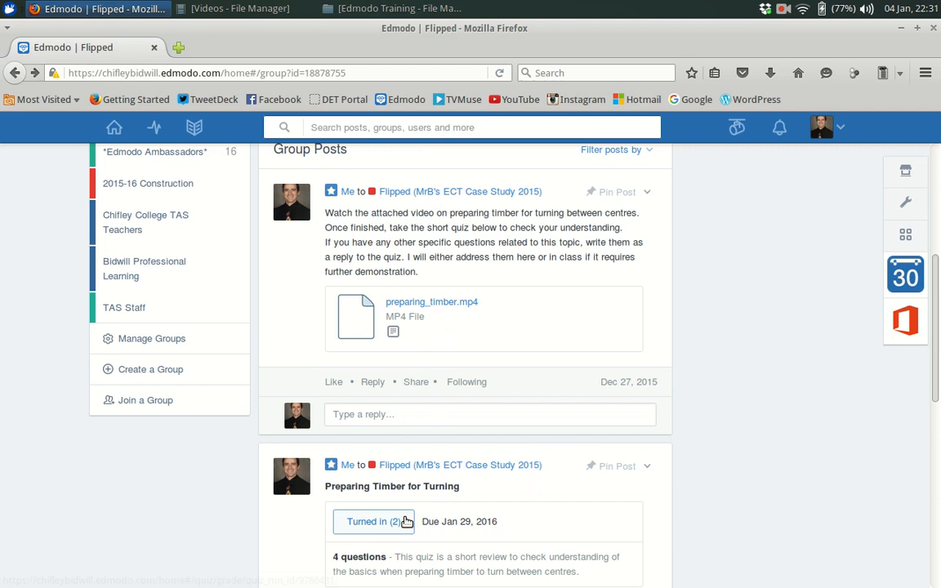
{"action": "mouse_move", "coordinate": [431, 301]}
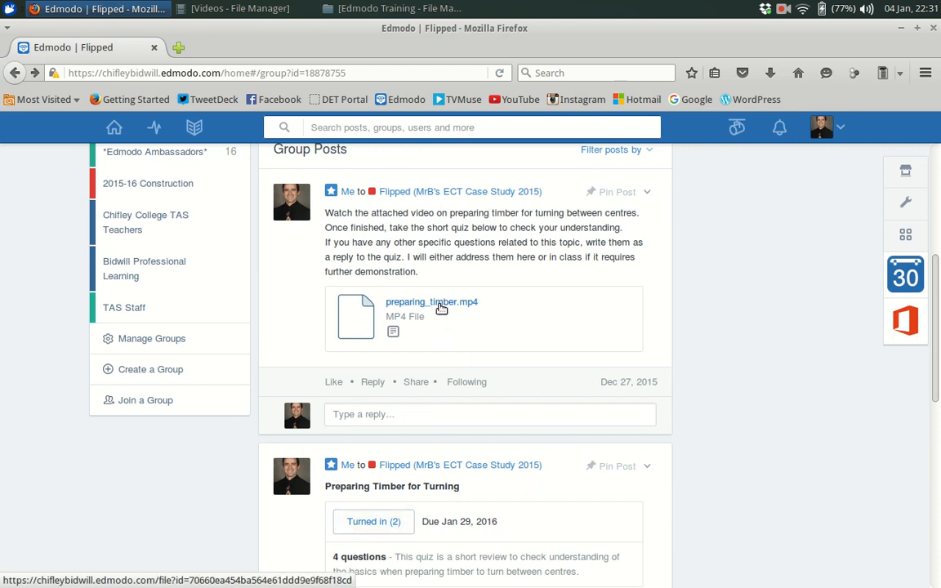
{"action": "left_click", "coordinate": [431, 301]}
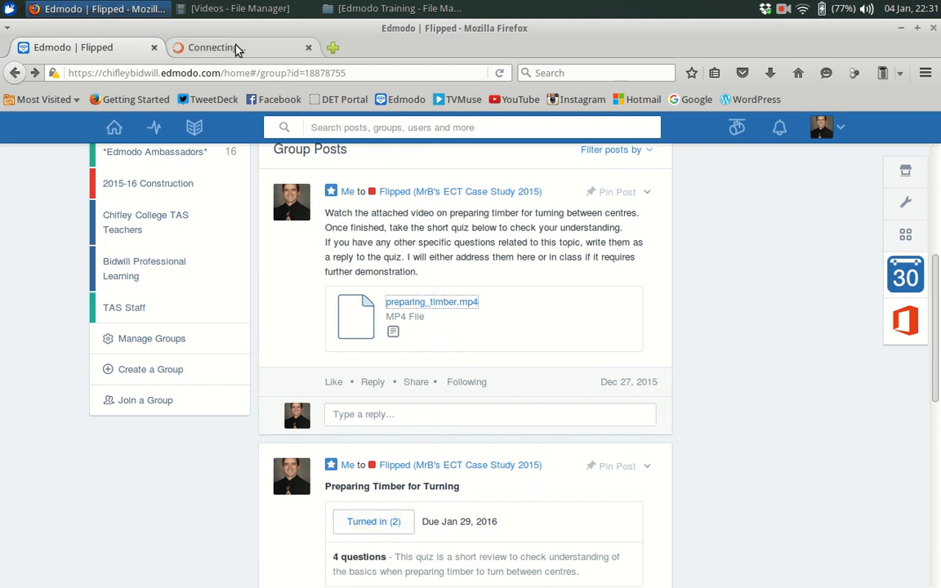
Watch preparing_timber.mp4 in its own Firefox tab and pause it partway through.
{"action": "left_click", "coordinate": [431, 301]}
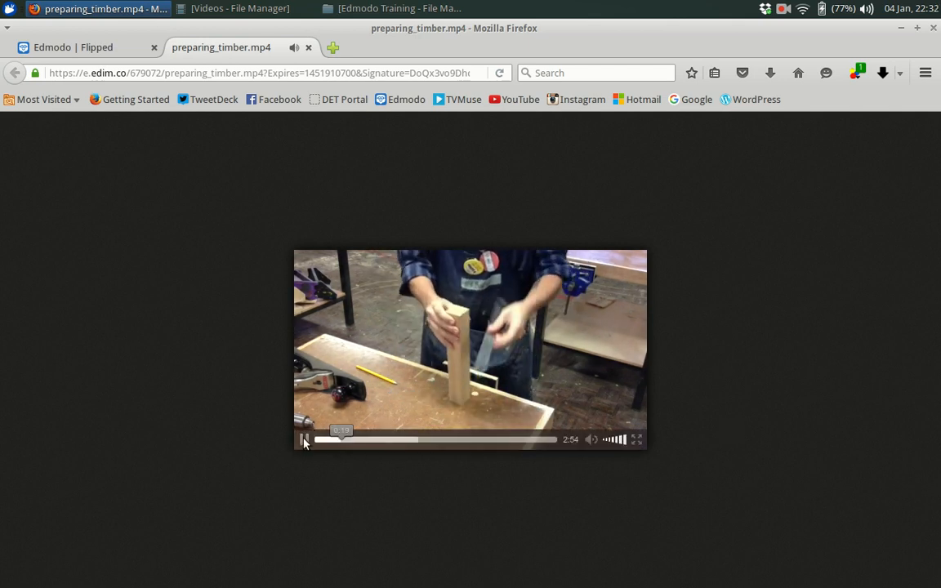
{"action": "left_click", "coordinate": [304, 440]}
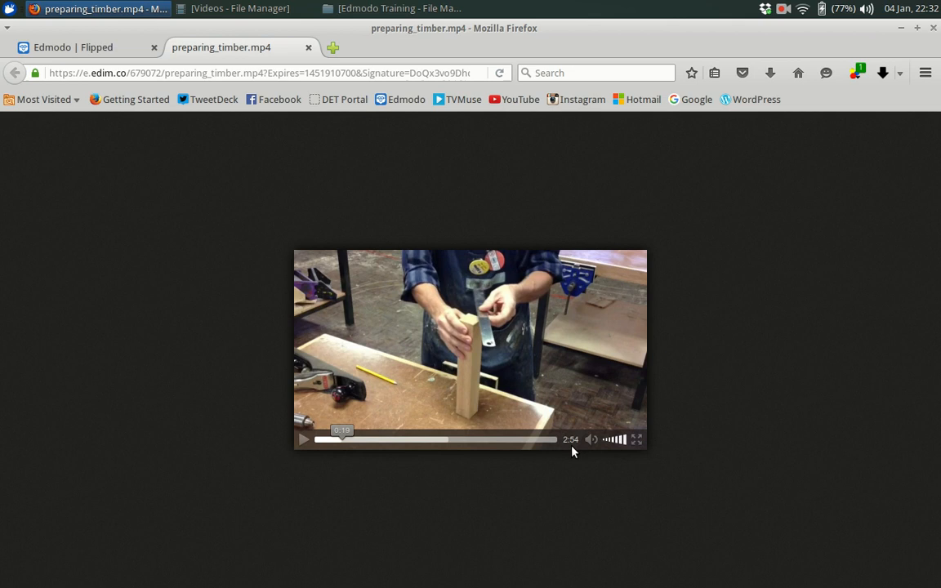
{"action": "mouse_move", "coordinate": [451, 418]}
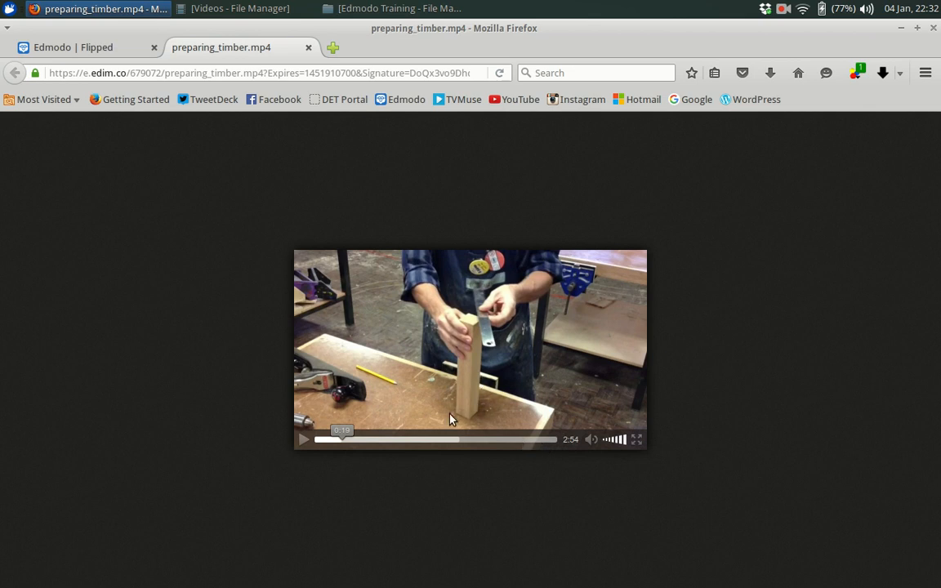
{"action": "mouse_move", "coordinate": [332, 472]}
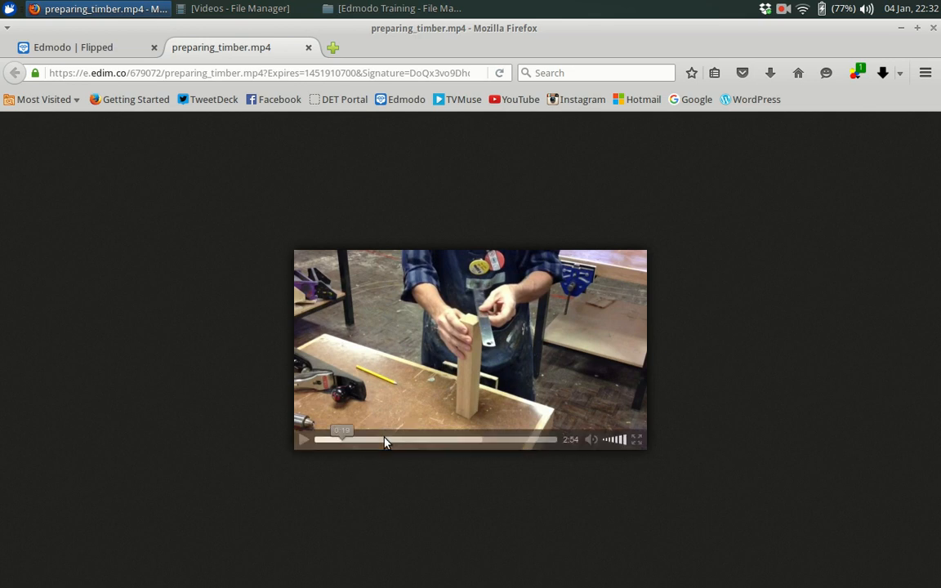
{"action": "mouse_move", "coordinate": [492, 484]}
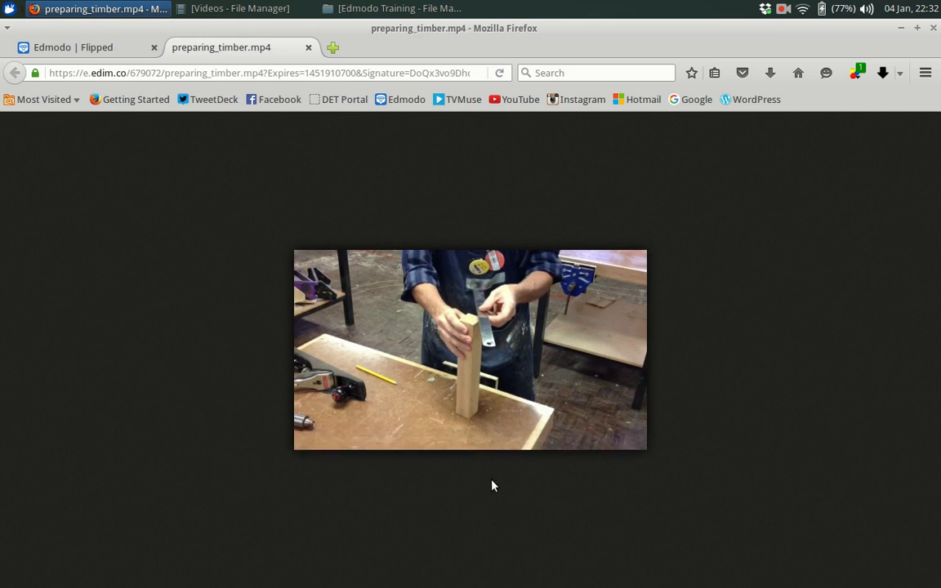
{"action": "mouse_move", "coordinate": [421, 268]}
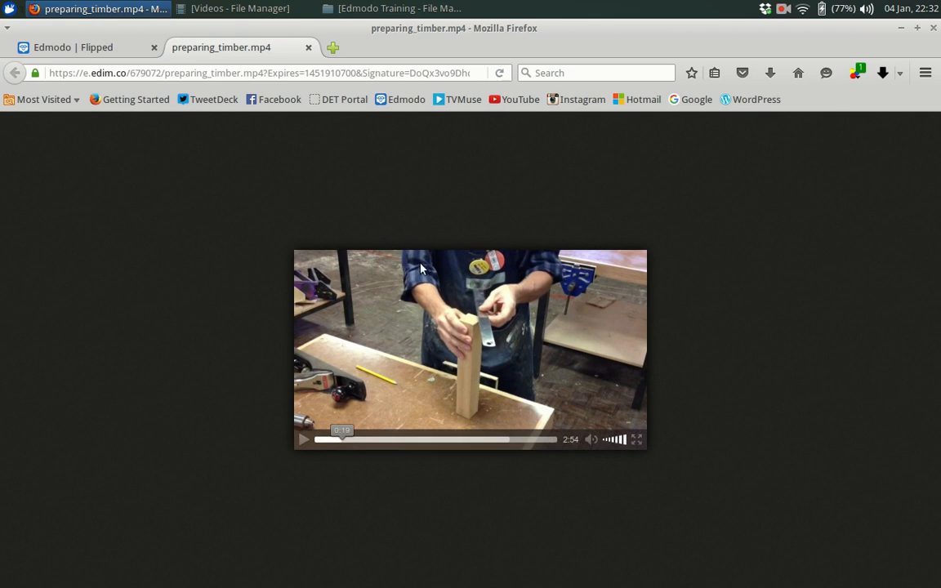
{"action": "mouse_move", "coordinate": [226, 294]}
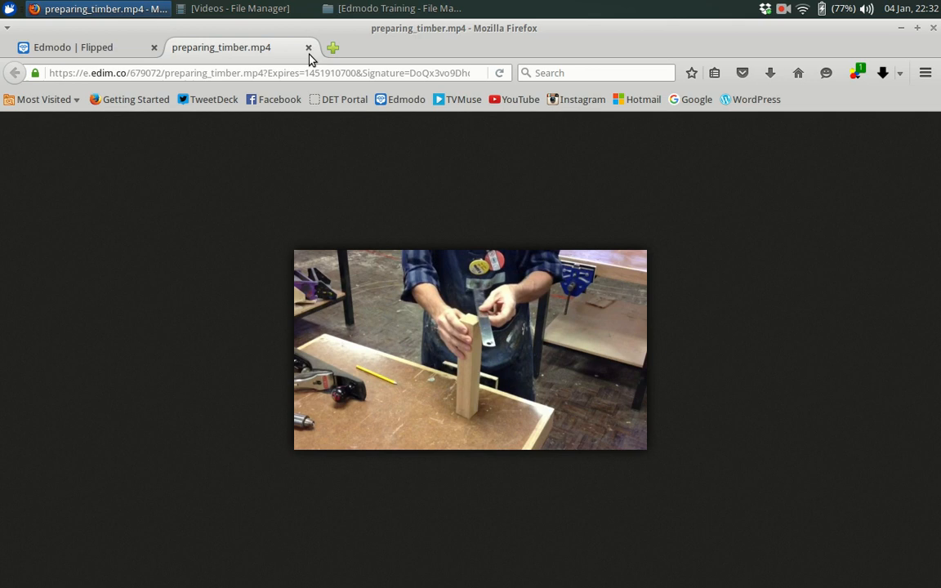
Close the video tab and scroll the Flipped group feed down to the quiz post.
{"action": "left_click", "coordinate": [309, 46]}
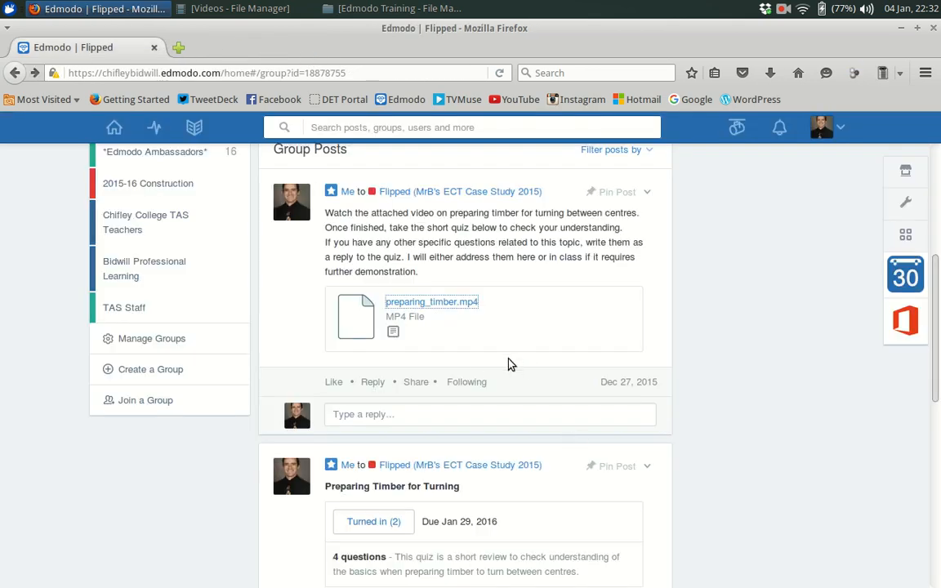
{"action": "scroll", "scroll_direction": "down", "scroll_amount": 3}
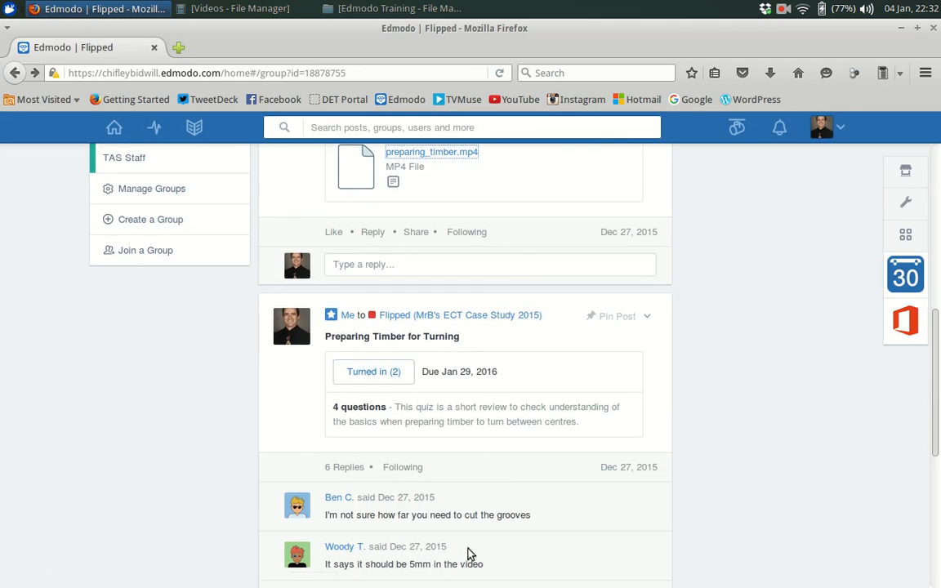
{"action": "scroll", "scroll_direction": "down", "scroll_amount": 3}
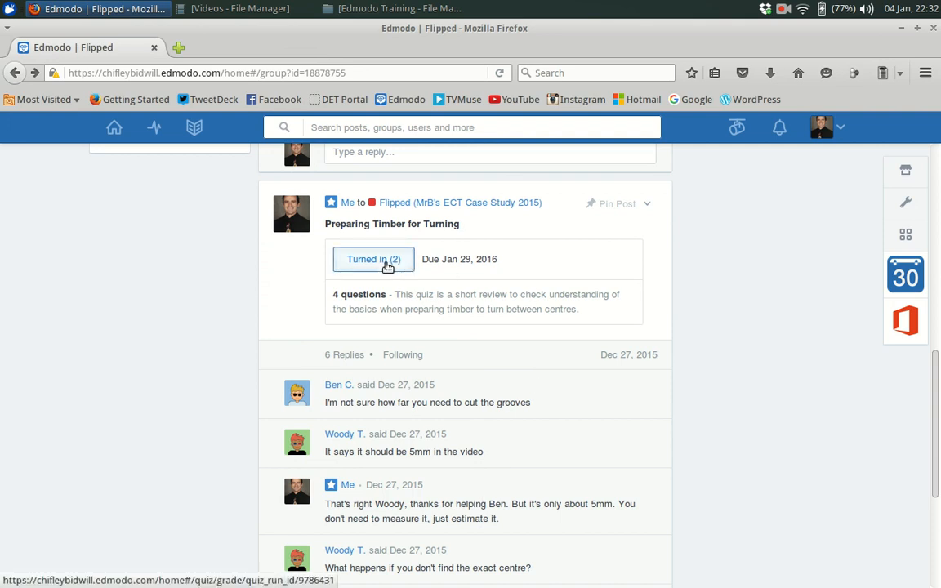
Review the Preparing Timber for Turning quiz results: both students 4/4, every question correct.
{"action": "left_click", "coordinate": [373, 258]}
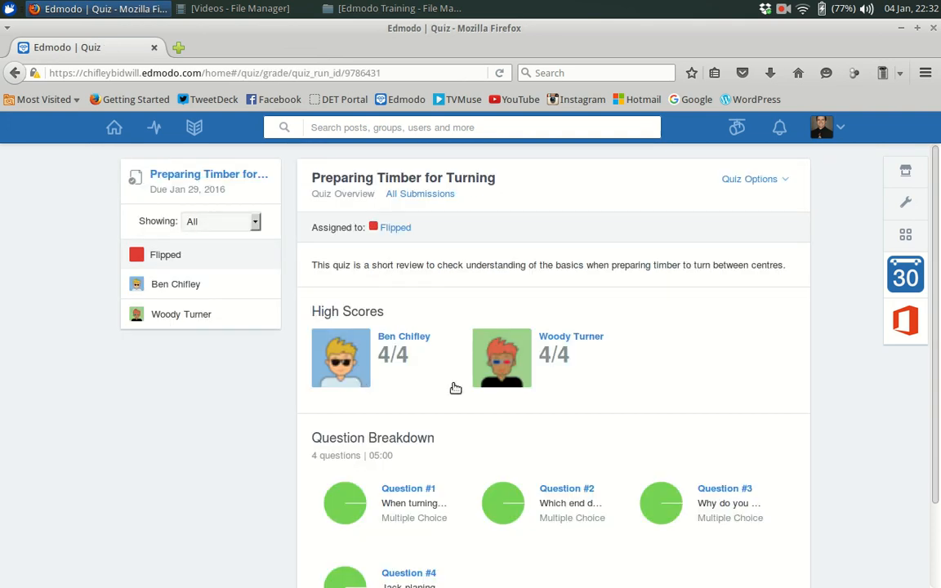
{"action": "scroll", "scroll_direction": "down", "scroll_amount": 3}
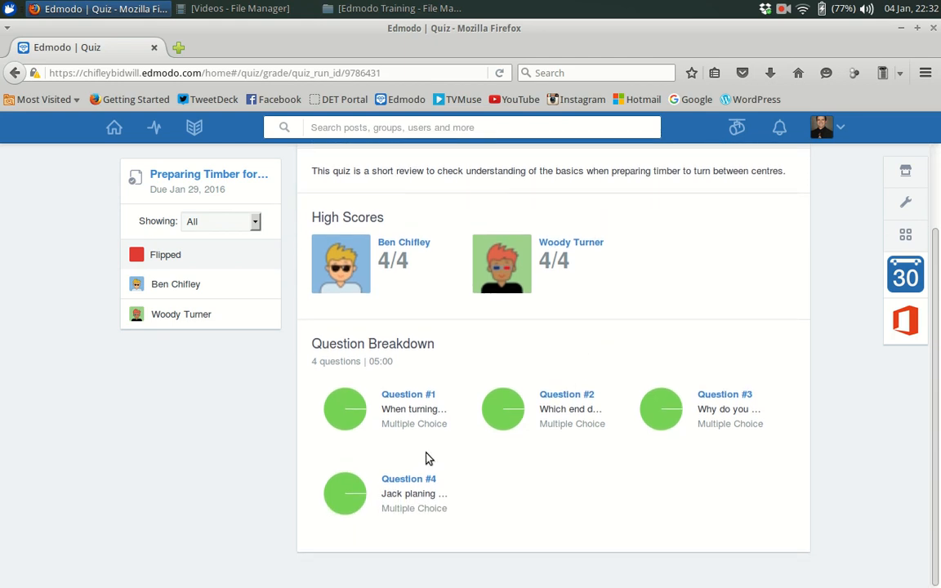
{"action": "mouse_move", "coordinate": [370, 420]}
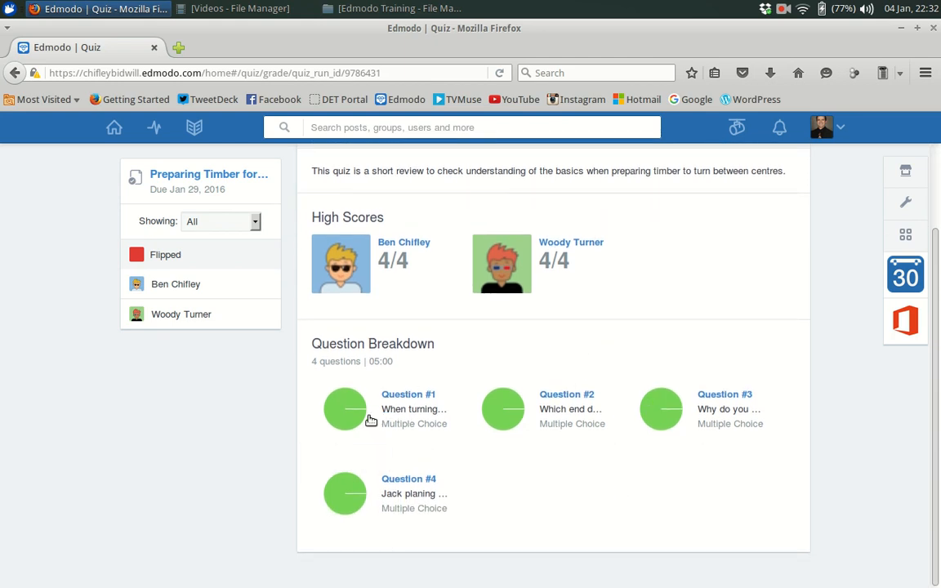
{"action": "mouse_move", "coordinate": [345, 408]}
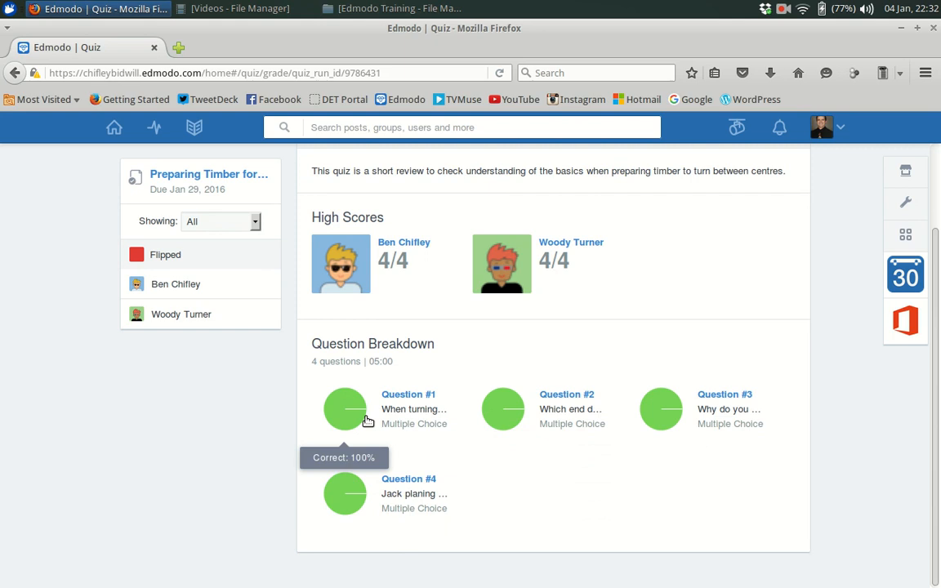
{"action": "scroll", "scroll_direction": "up", "scroll_amount": 3}
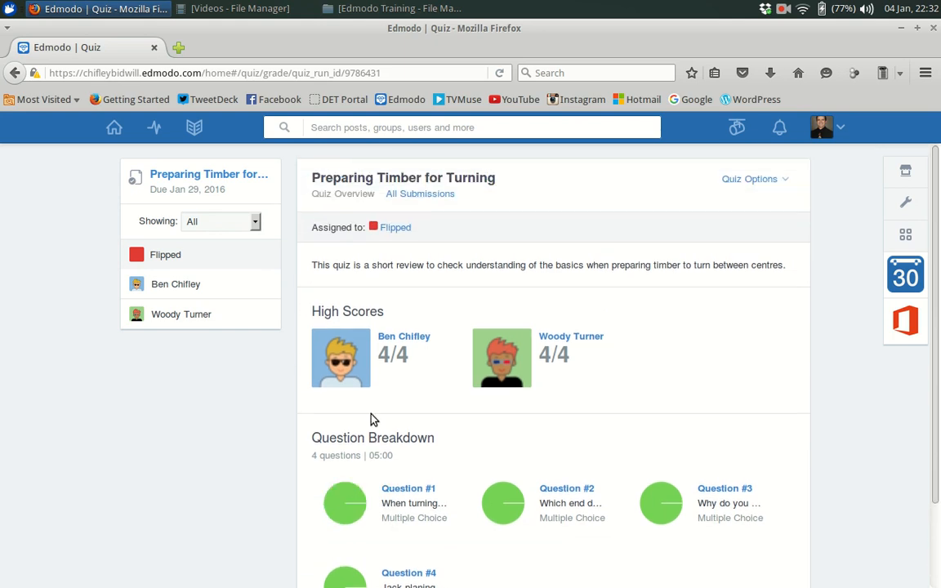
{"action": "mouse_move", "coordinate": [23, 124]}
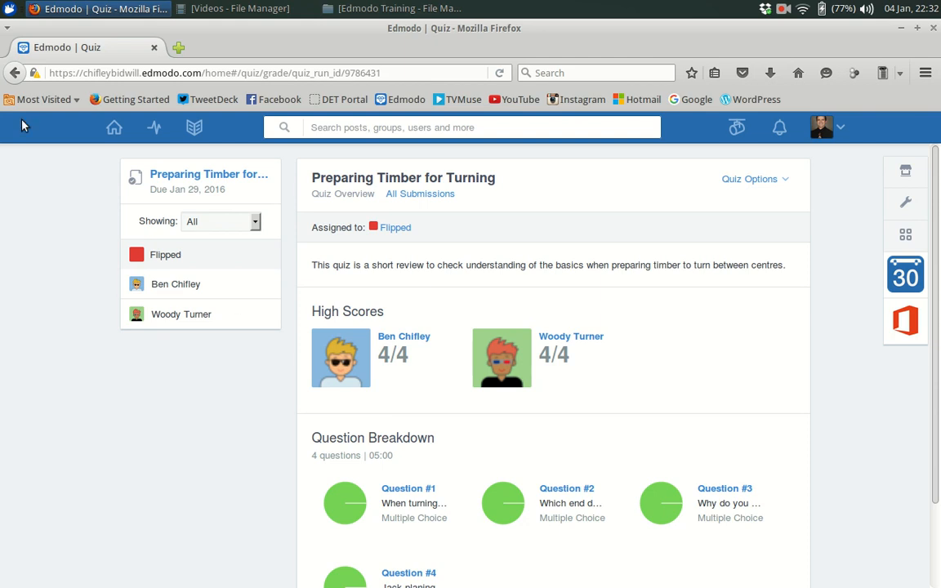
{"action": "left_click", "coordinate": [15, 72]}
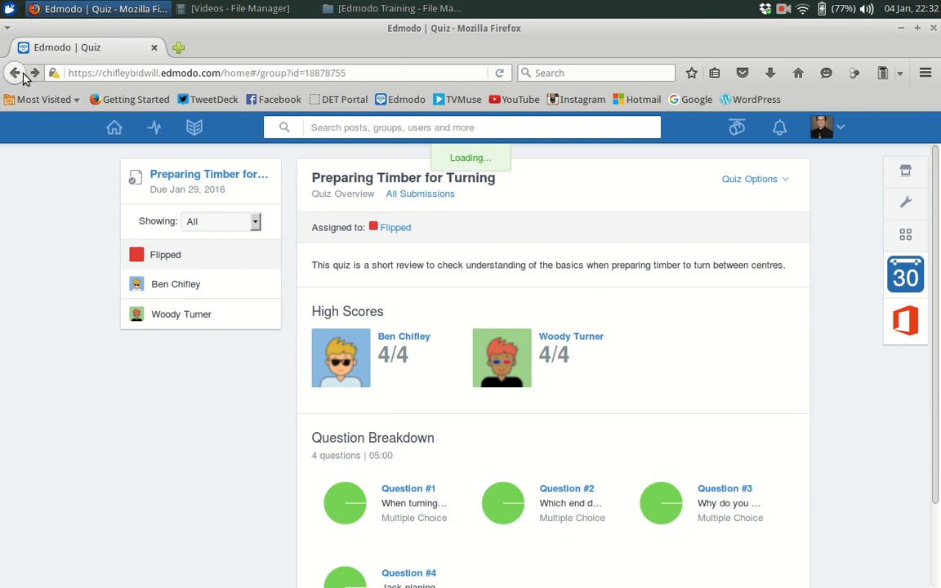
Start a new note to the Flipped group and bring up Add from Library for attaching.
{"action": "left_click", "coordinate": [14, 72]}
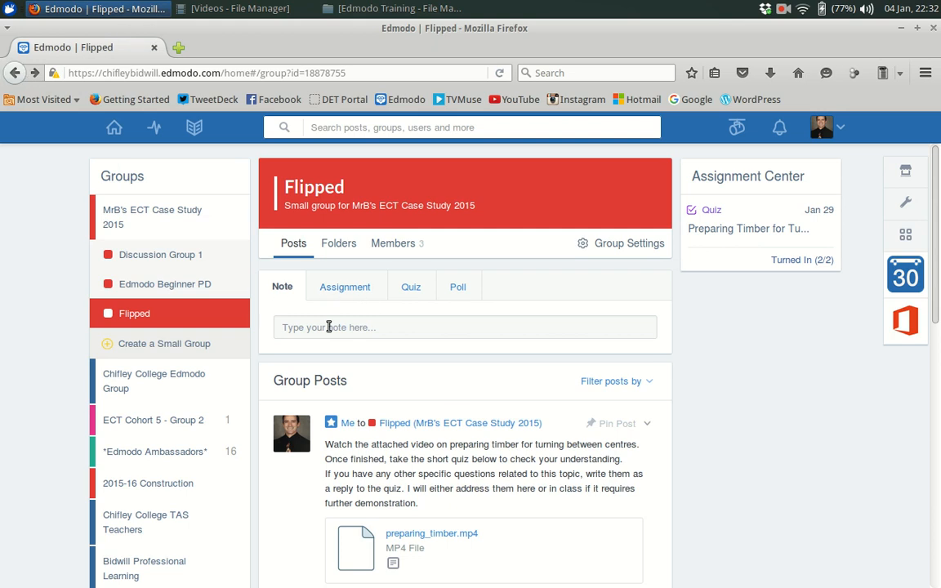
{"action": "left_click", "coordinate": [464, 327]}
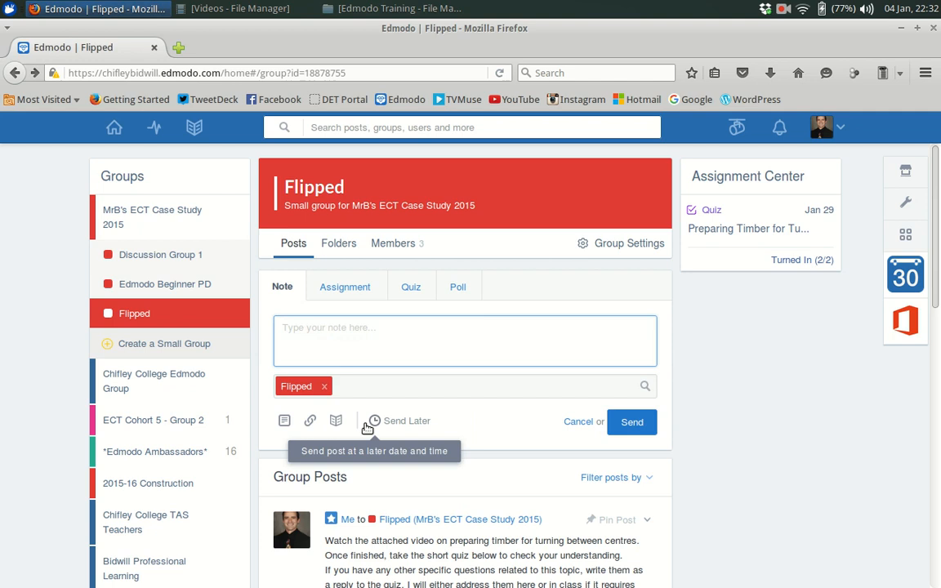
{"action": "mouse_move", "coordinate": [336, 420]}
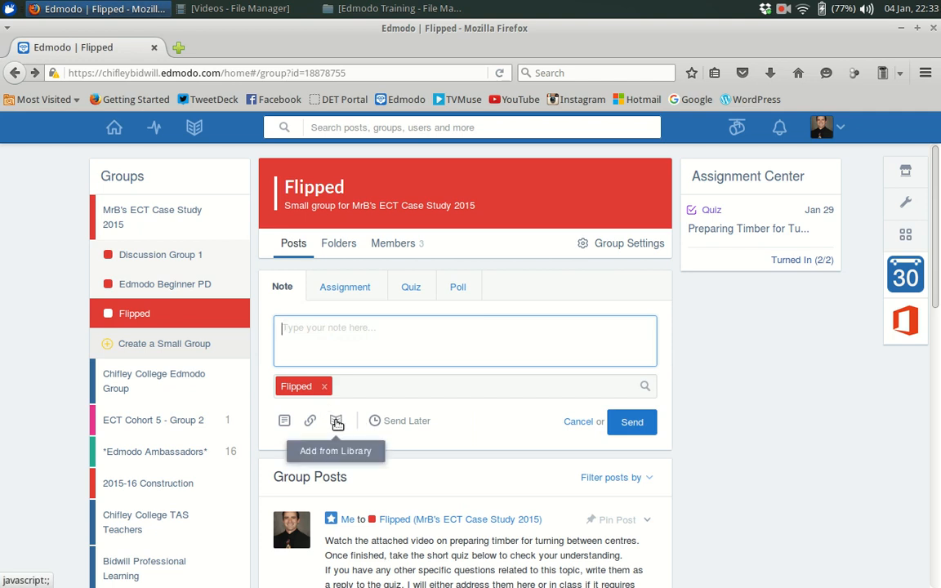
{"action": "mouse_move", "coordinate": [337, 421]}
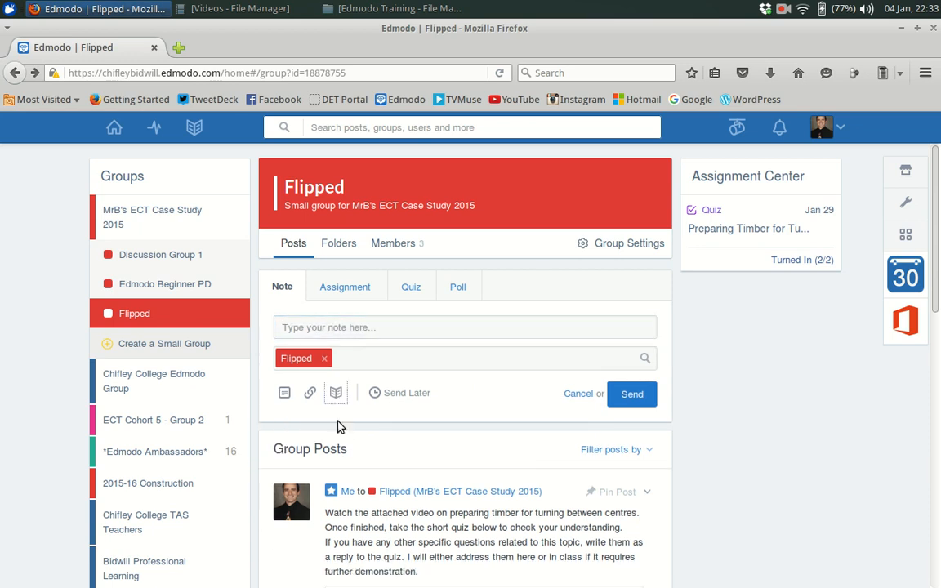
{"action": "left_click", "coordinate": [336, 392]}
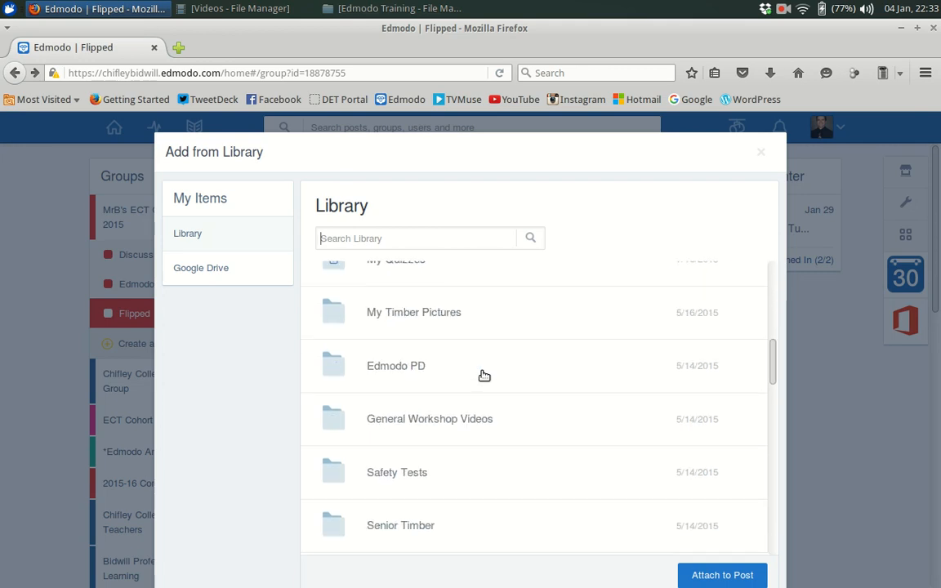
Attach preparing_timber.mp4 from the Wood Turning Videos library folder to the note.
{"action": "scroll", "scroll_direction": "down", "scroll_amount": 3}
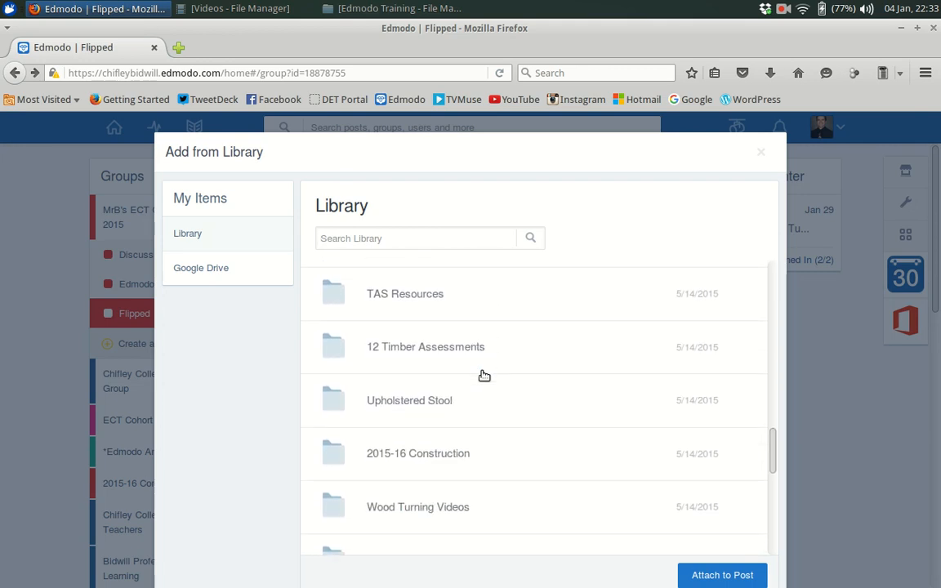
{"action": "scroll", "scroll_direction": "down", "scroll_amount": 3}
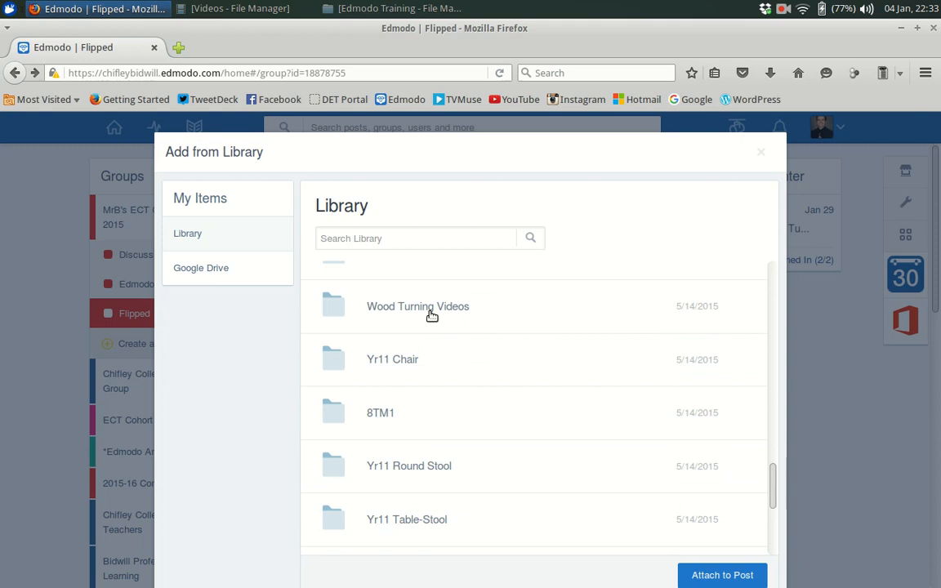
{"action": "left_click", "coordinate": [418, 306]}
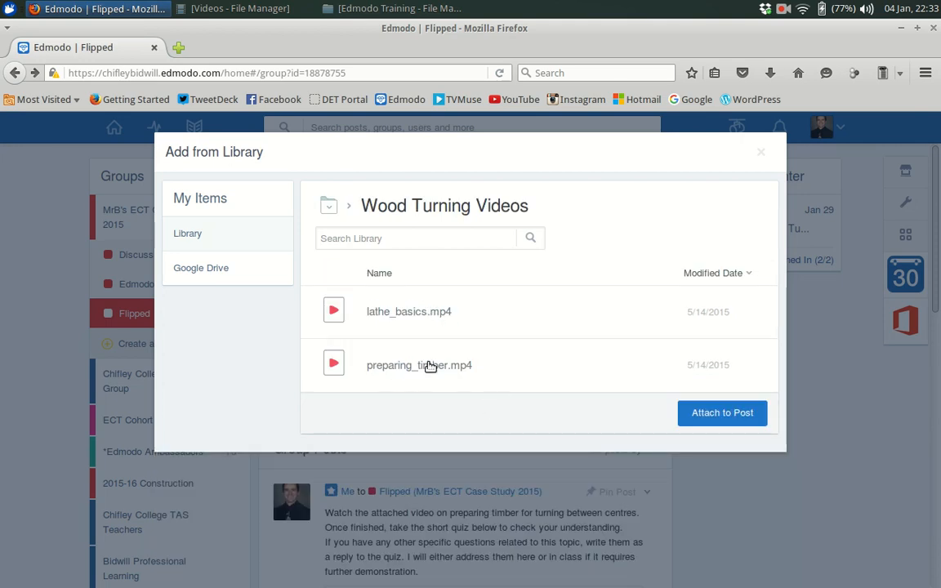
{"action": "left_click", "coordinate": [722, 411]}
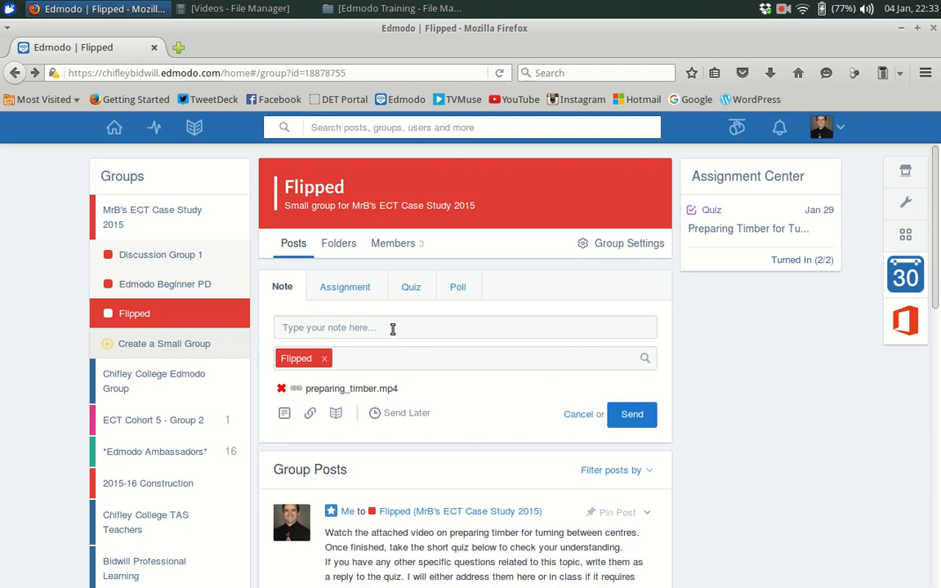
Switch the composer to a quiz post and load Preparing Timber for Turning from the collection.
{"action": "left_click", "coordinate": [411, 288]}
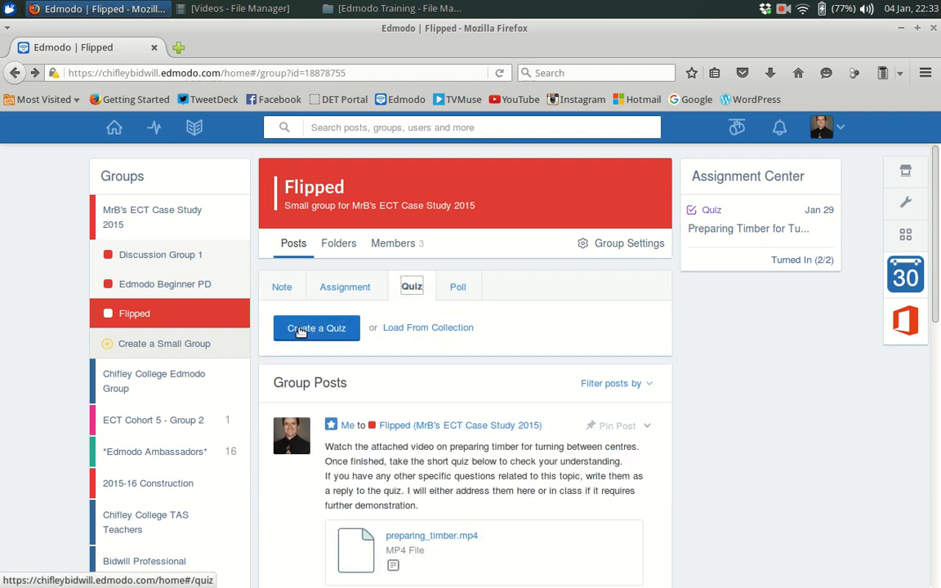
{"action": "mouse_move", "coordinate": [428, 327]}
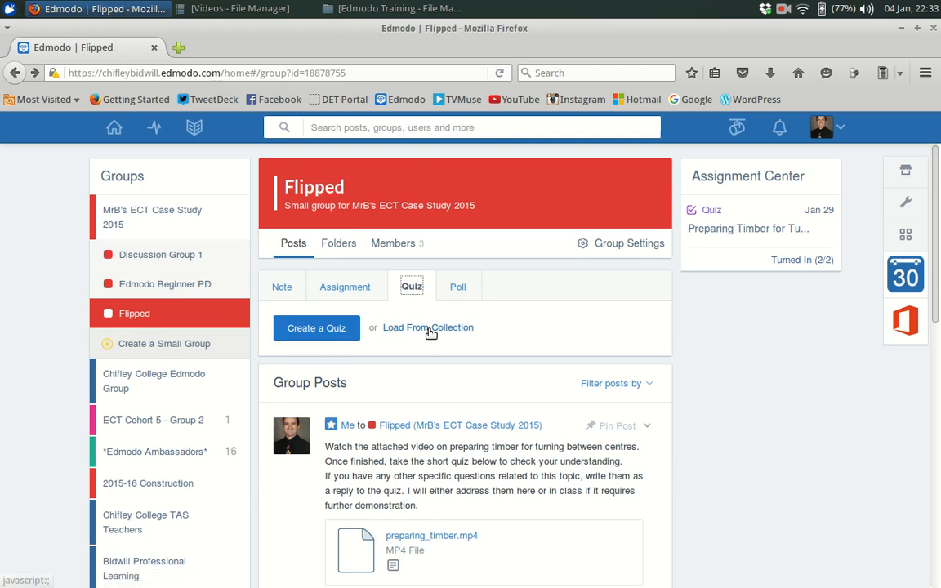
{"action": "left_click", "coordinate": [428, 327]}
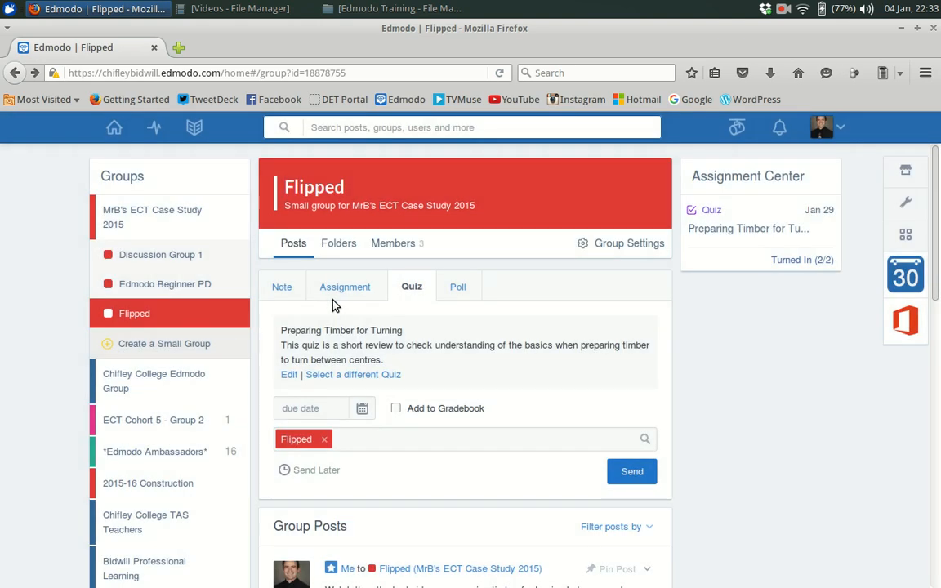
{"action": "mouse_move", "coordinate": [412, 399]}
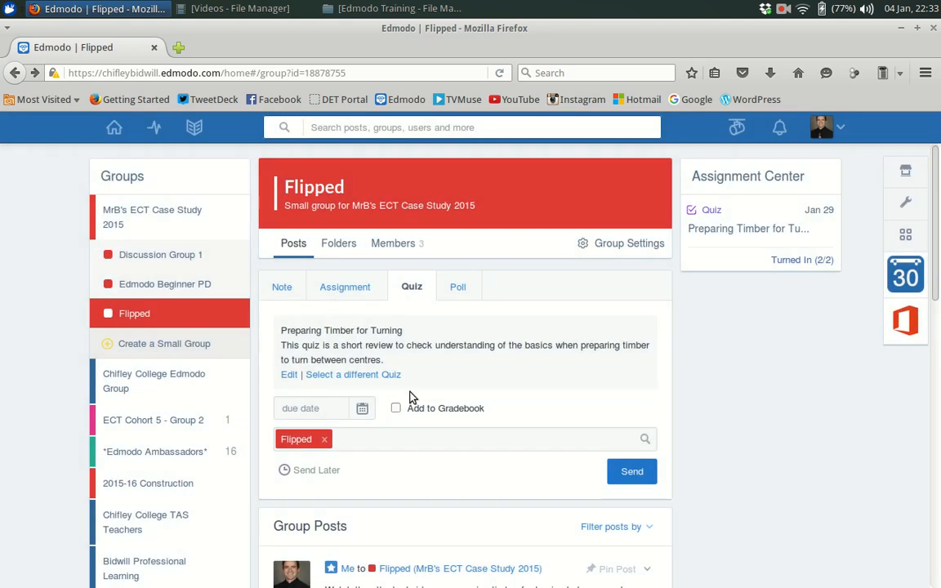
{"action": "mouse_move", "coordinate": [428, 405]}
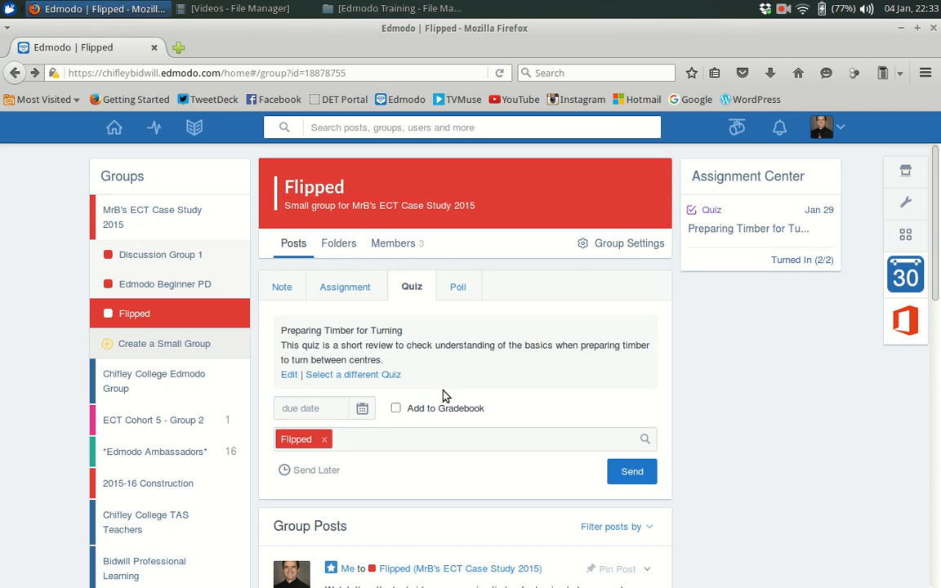
{"action": "mouse_move", "coordinate": [500, 317]}
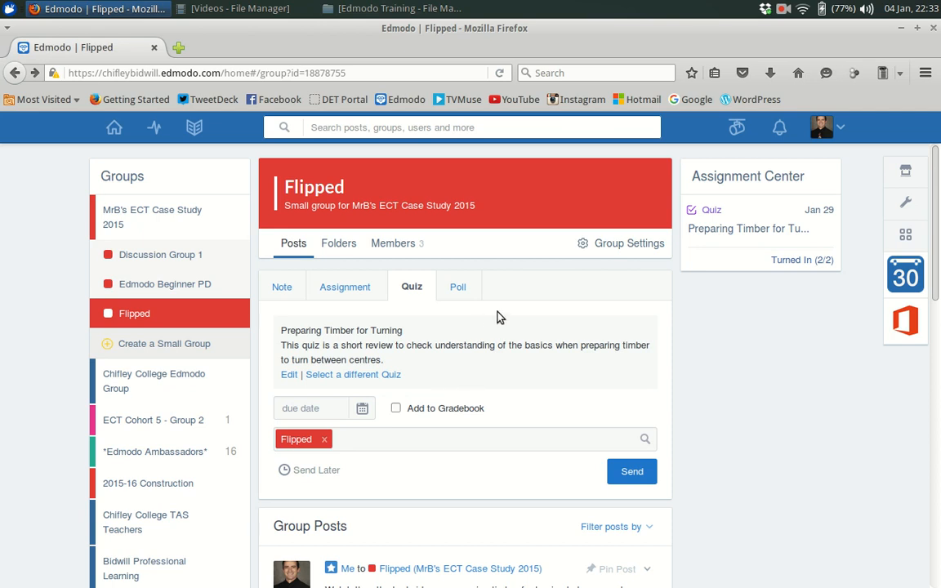
{"action": "scroll", "scroll_direction": "down", "scroll_amount": 3}
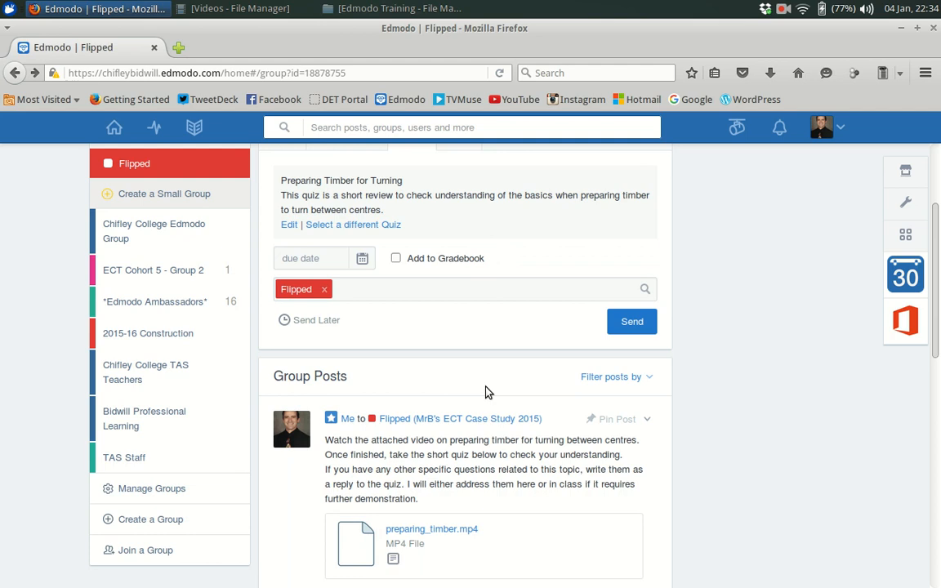
{"action": "mouse_move", "coordinate": [464, 327]}
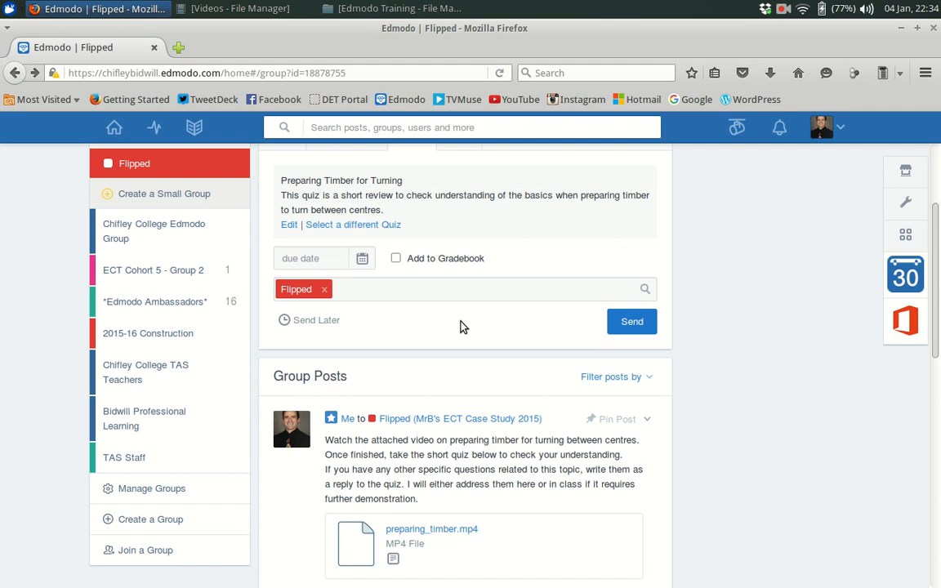
{"action": "mouse_move", "coordinate": [484, 317]}
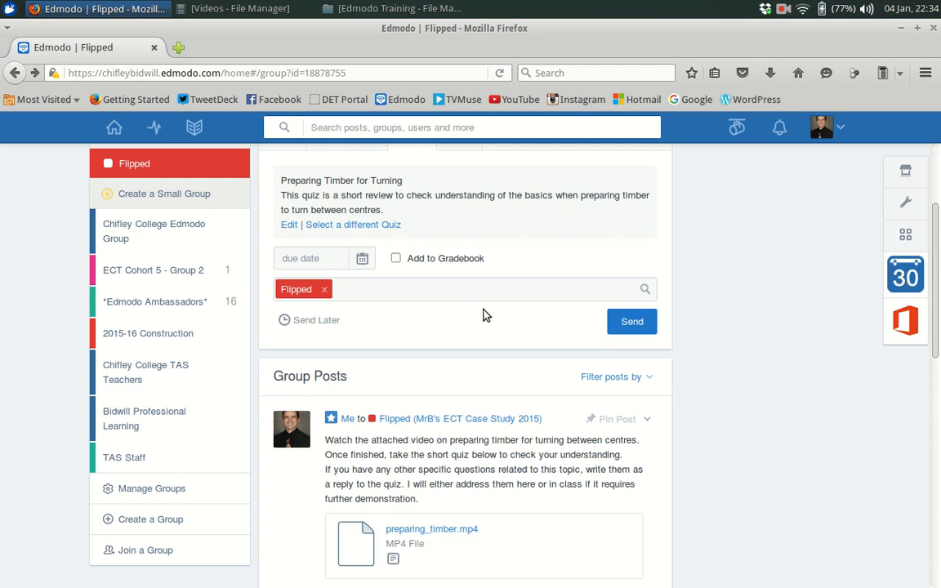
{"action": "scroll", "scroll_direction": "down", "scroll_amount": 3}
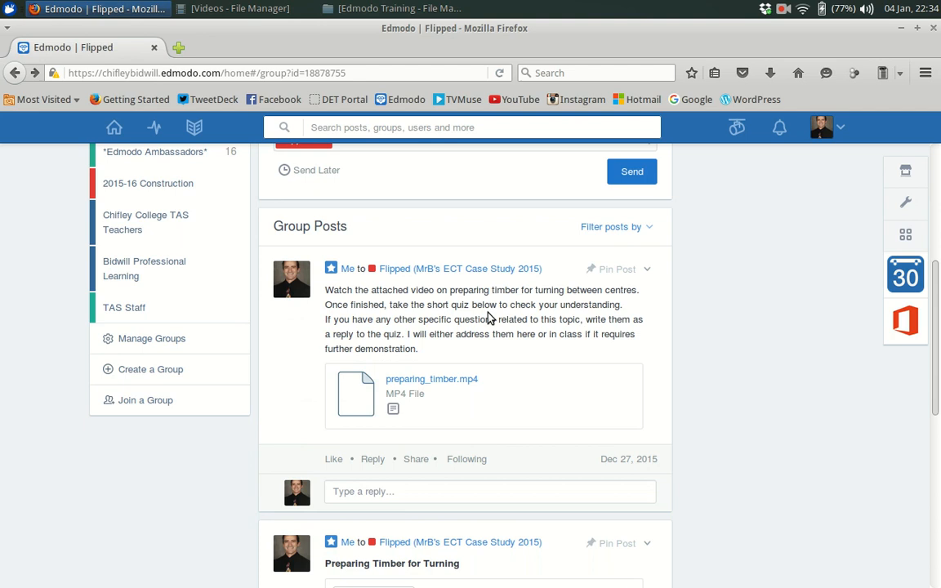